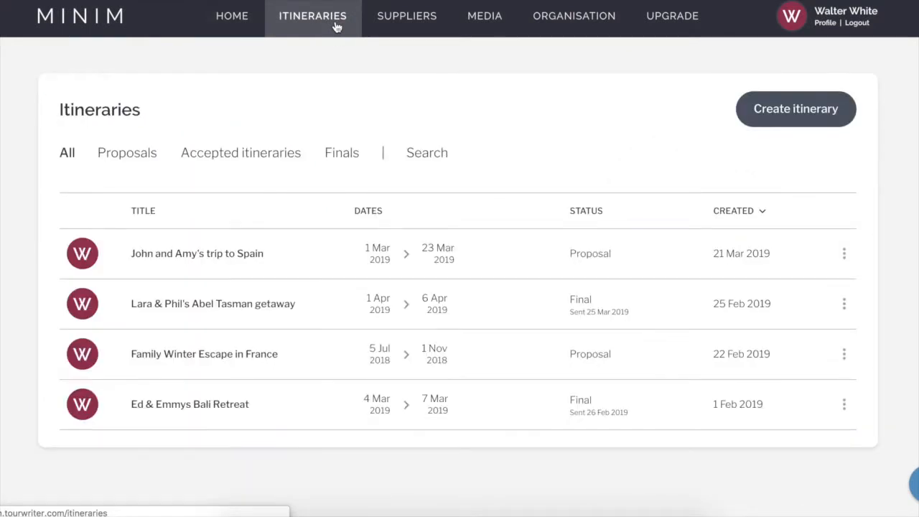
mouse_move(400, 104)
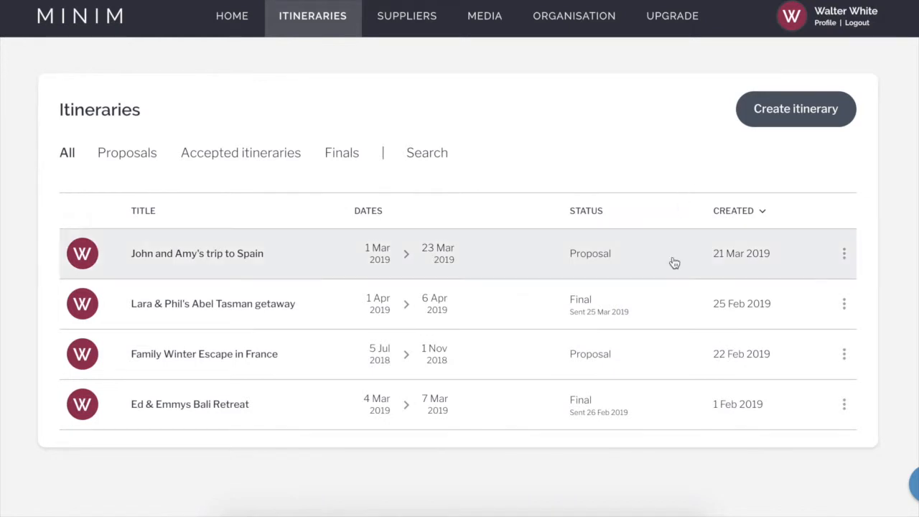
mouse_move(672, 359)
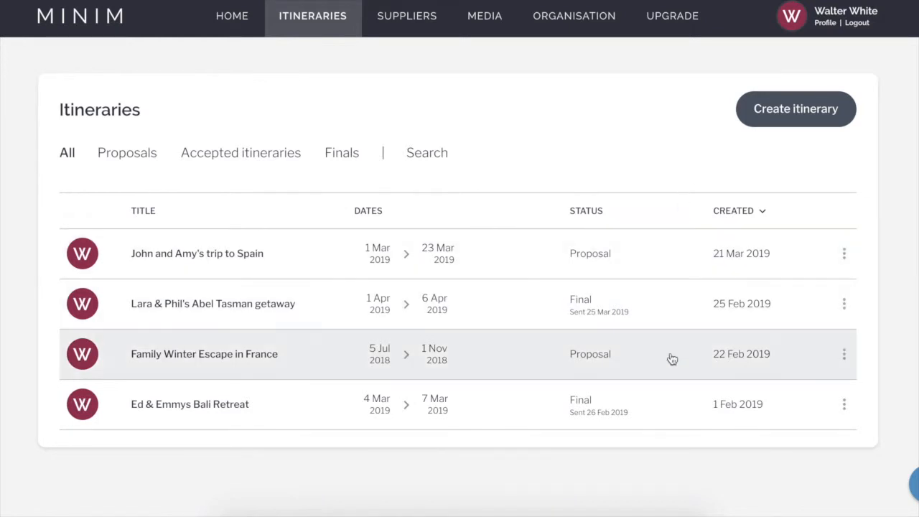
mouse_move(663, 408)
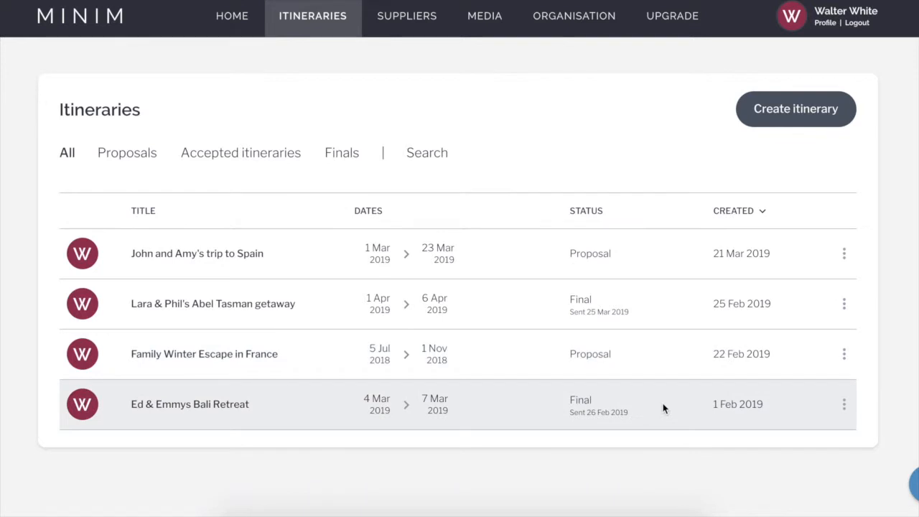
mouse_move(669, 201)
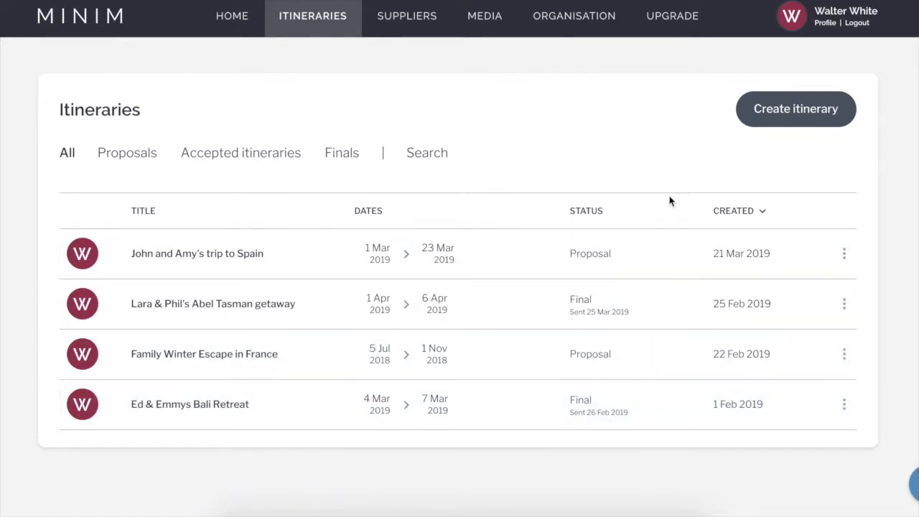
Create the itinerary 'Family Winter Escape in France' dated 6 Dec 2019 to 12 Dec 2019 and continue.
click(796, 109)
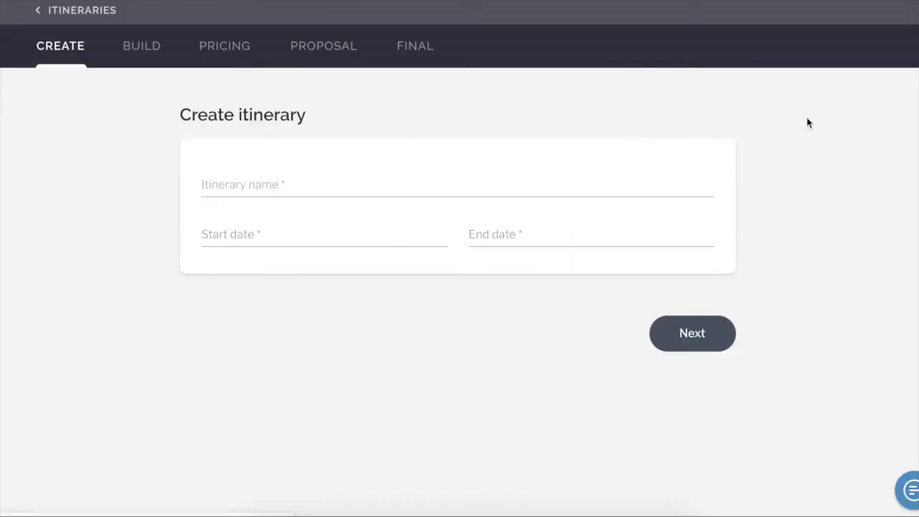
mouse_move(713, 132)
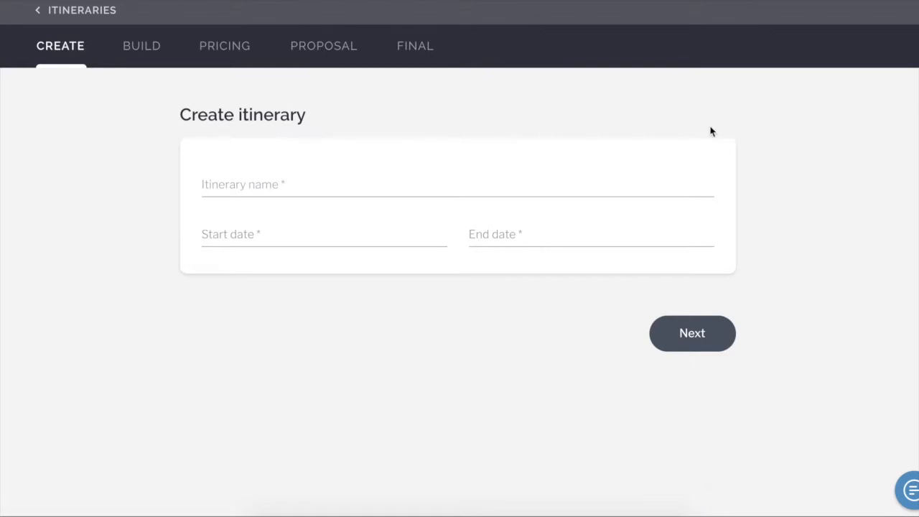
text(Family Winter Esc)
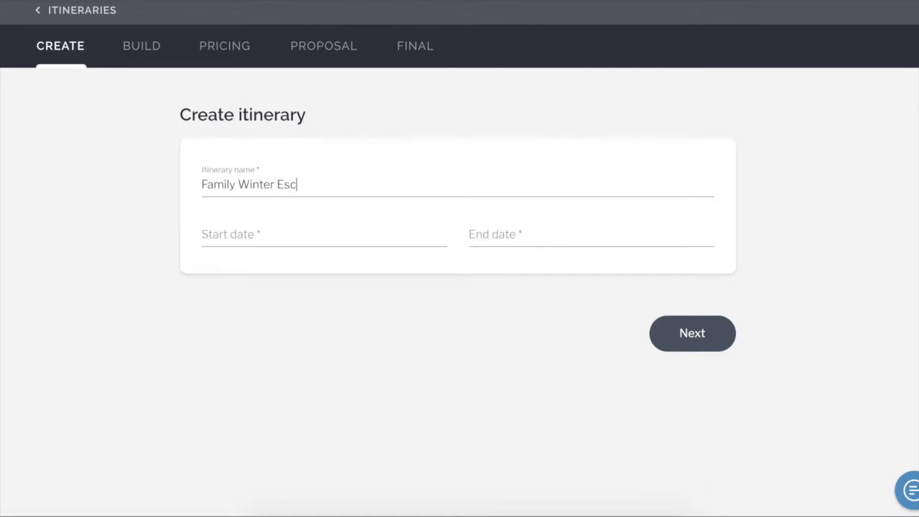
click(323, 234)
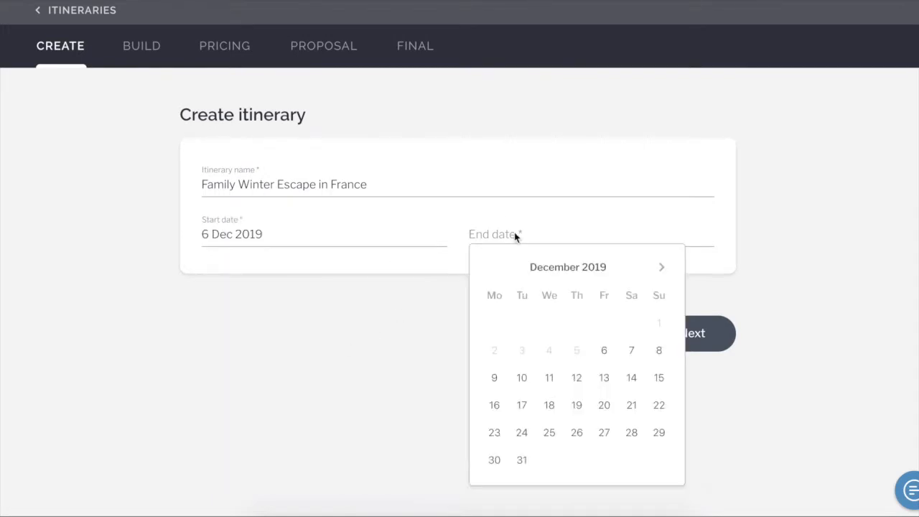
click(577, 376)
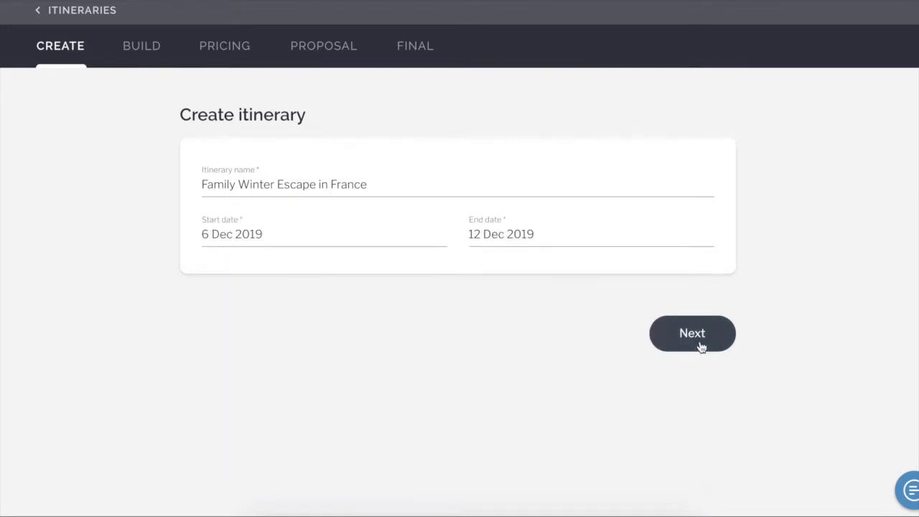
click(692, 333)
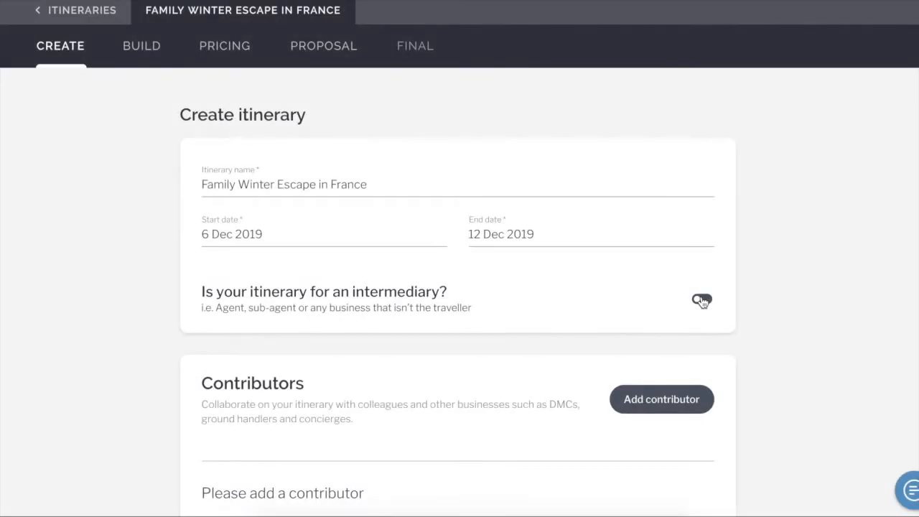
click(701, 300)
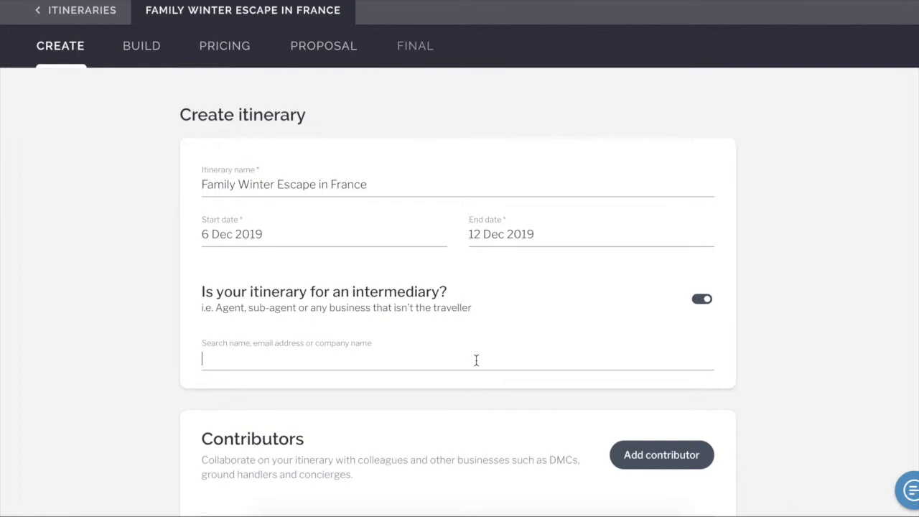
click(701, 299)
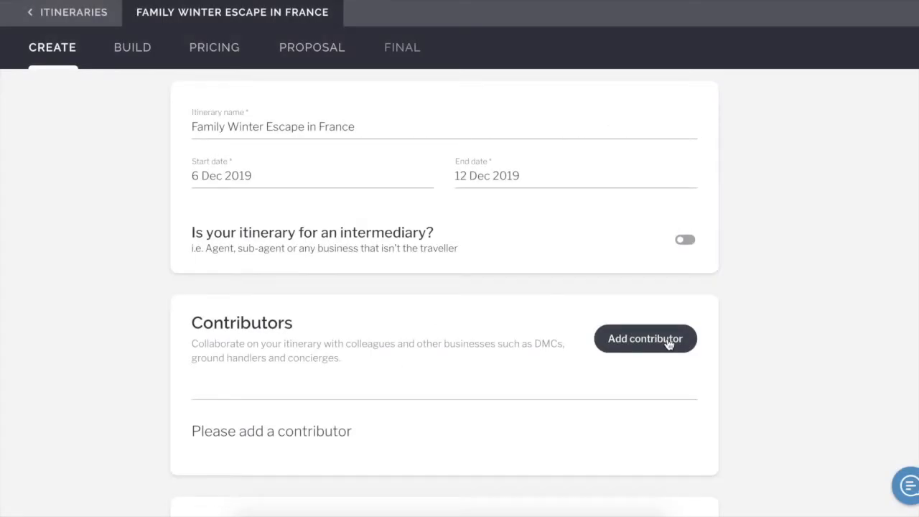
Add a contributor with VIEW on proposal and final, EDIT on builder for 20–21 June 2019.
click(644, 339)
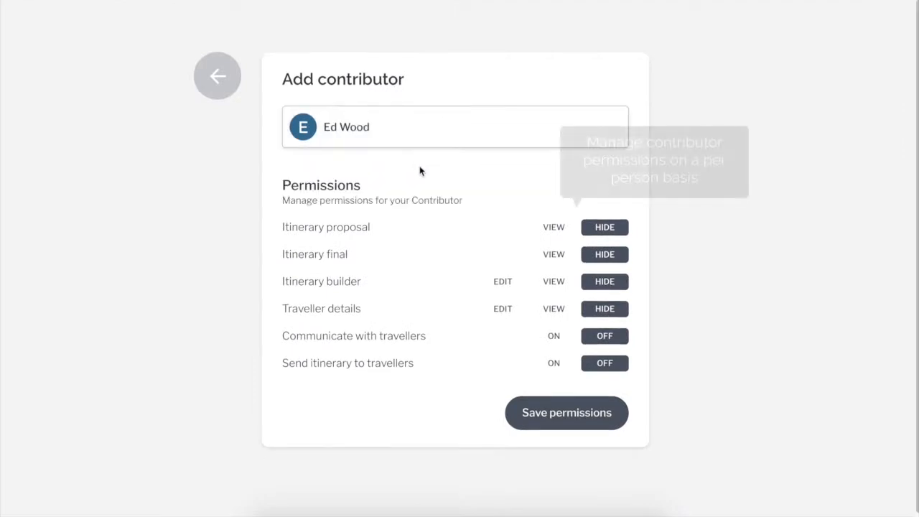
click(554, 227)
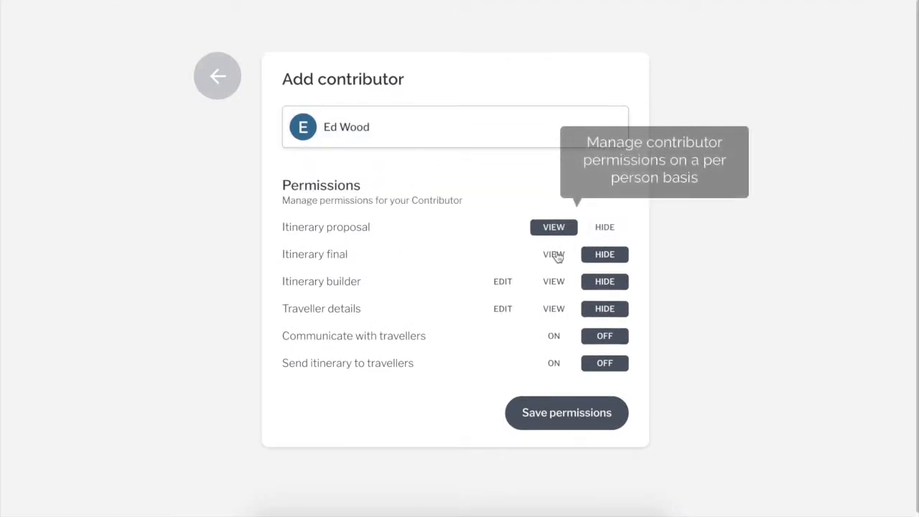
click(498, 280)
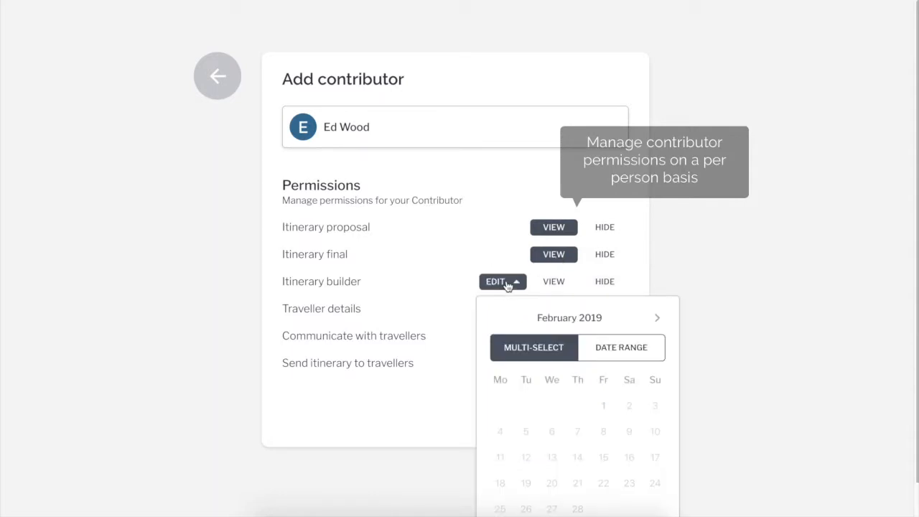
click(654, 317)
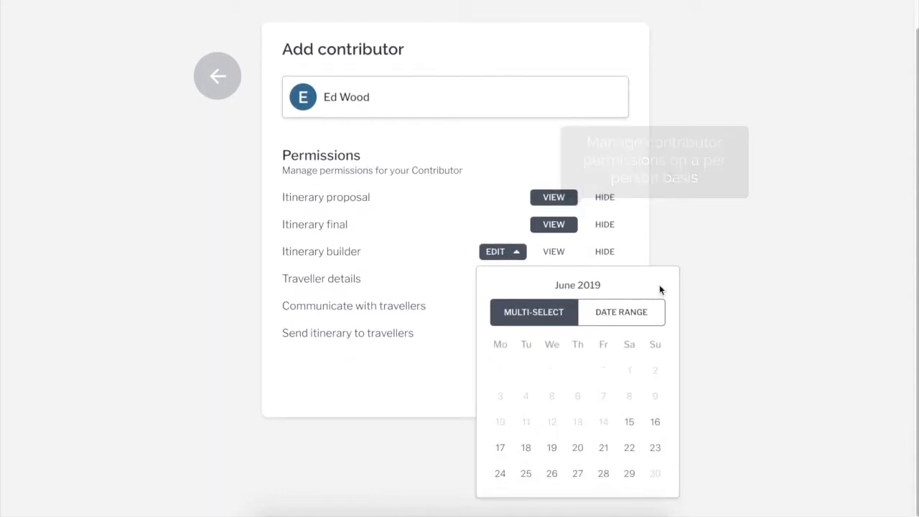
click(603, 448)
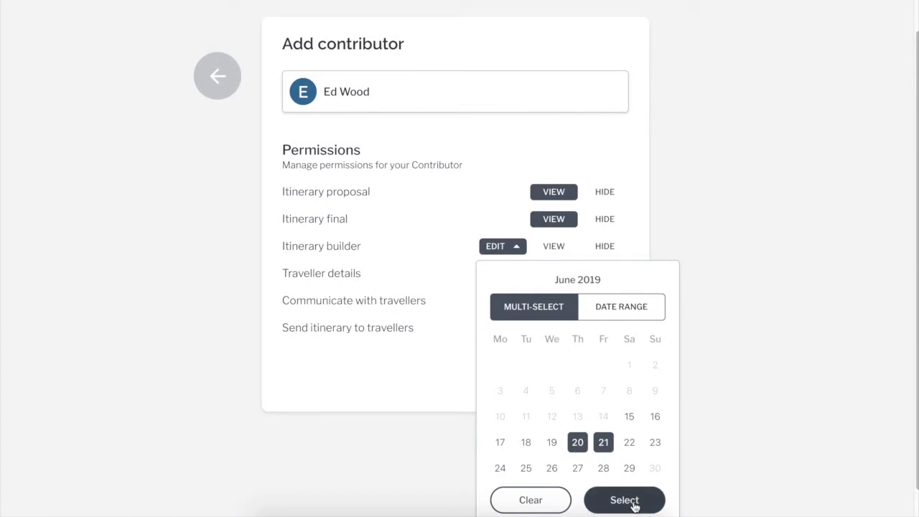
click(623, 500)
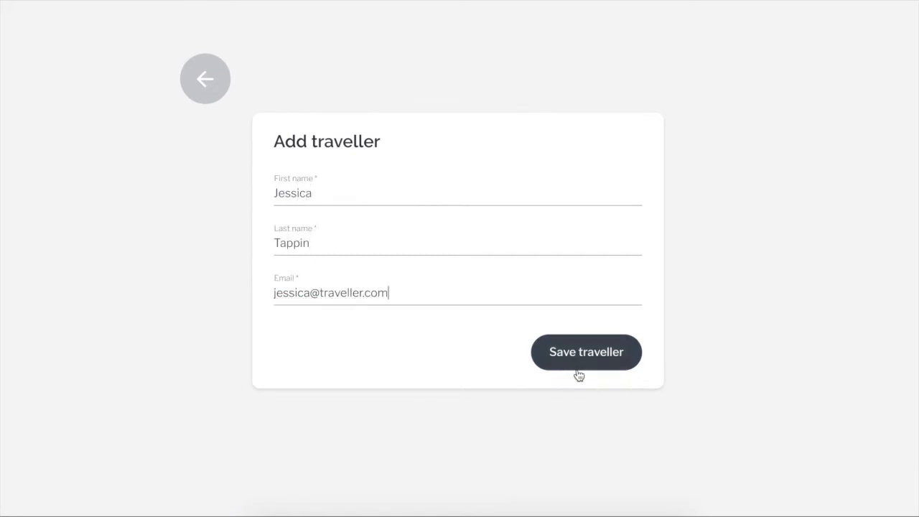
Save the new traveller with the entered first name, last name and email.
click(586, 352)
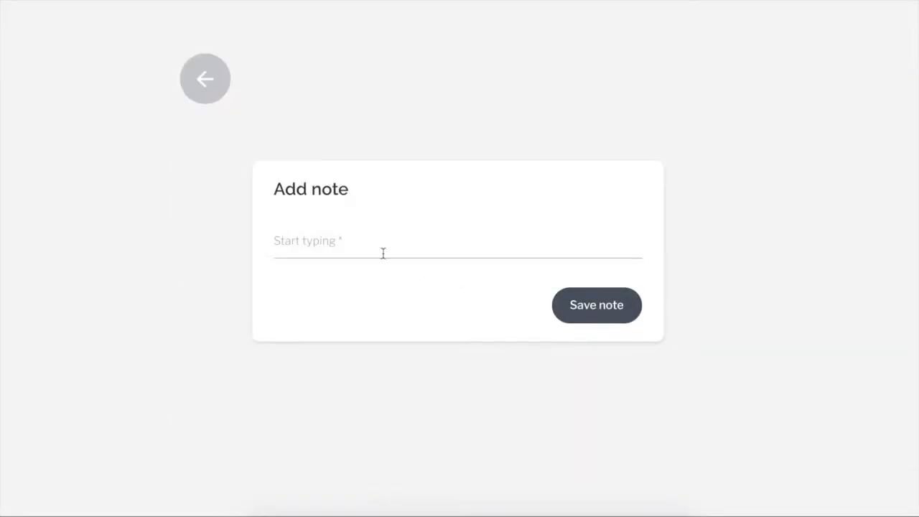
Save a note reading 'Jessica is allergic to peanuts' on the itinerary.
text(Jessica is alle)
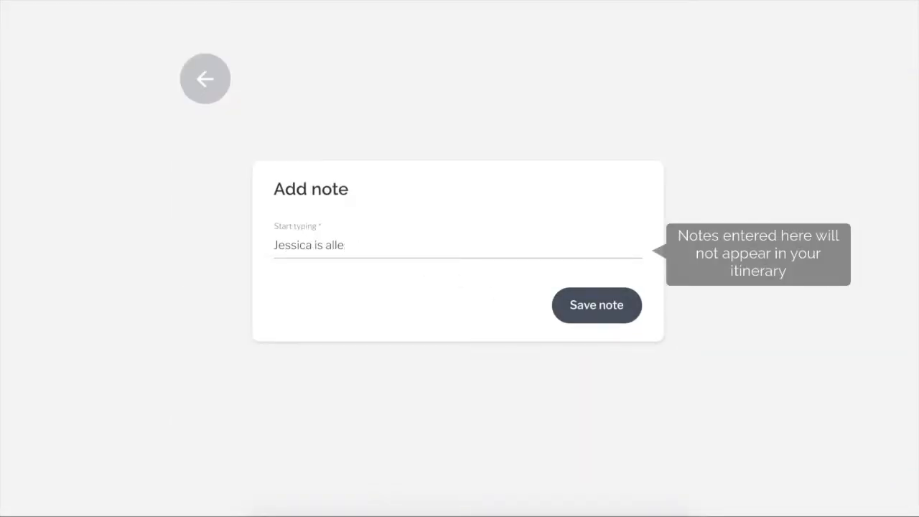
text(rgic to peanuts)
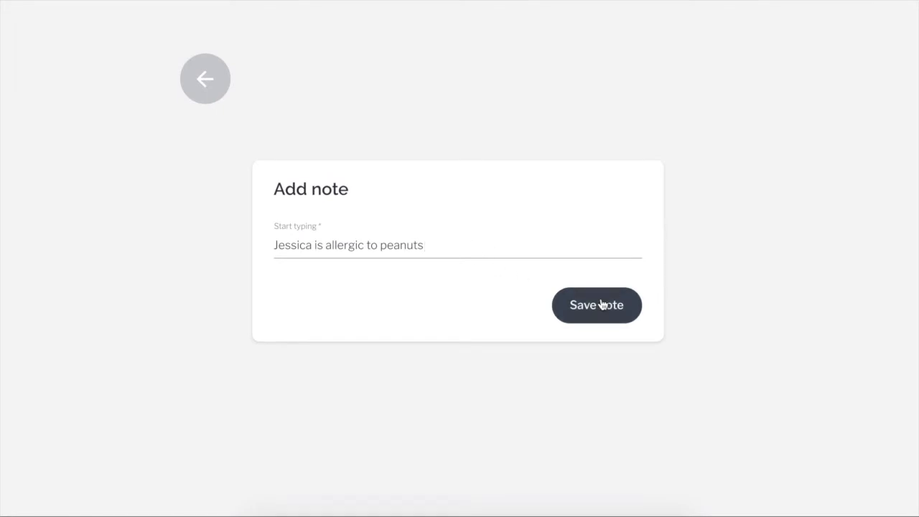
click(596, 305)
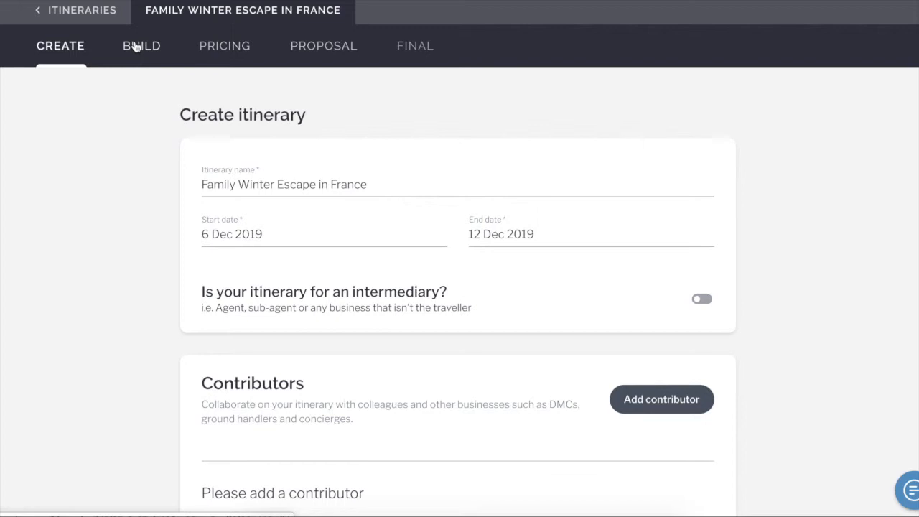
In the Build view, add a new Transportation item to the 6 December day.
click(141, 45)
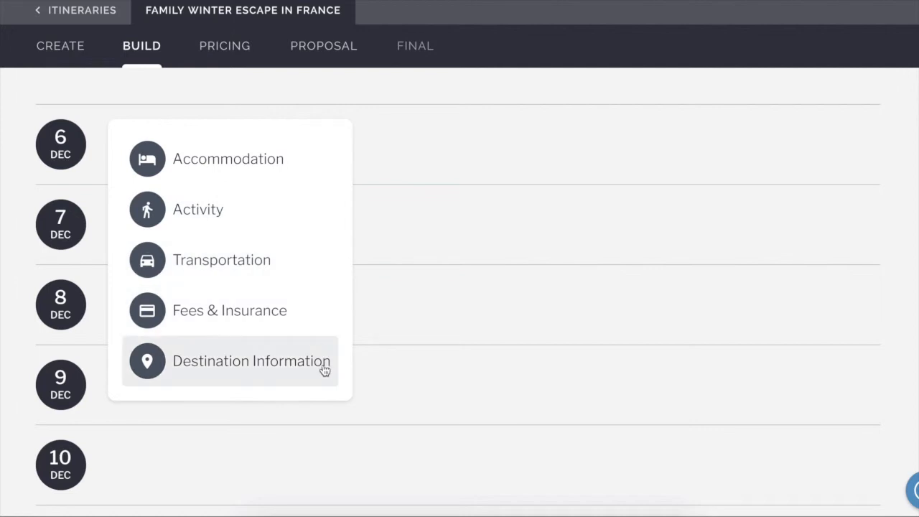
click(252, 360)
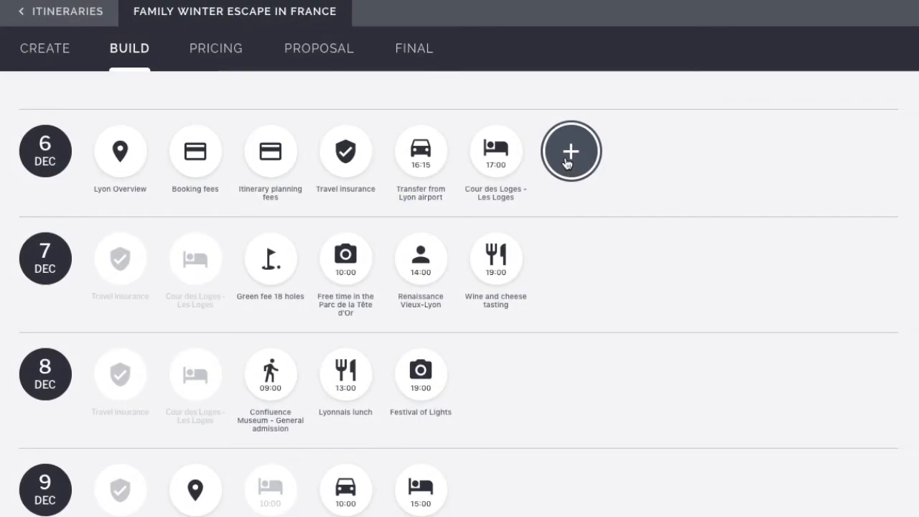
click(572, 150)
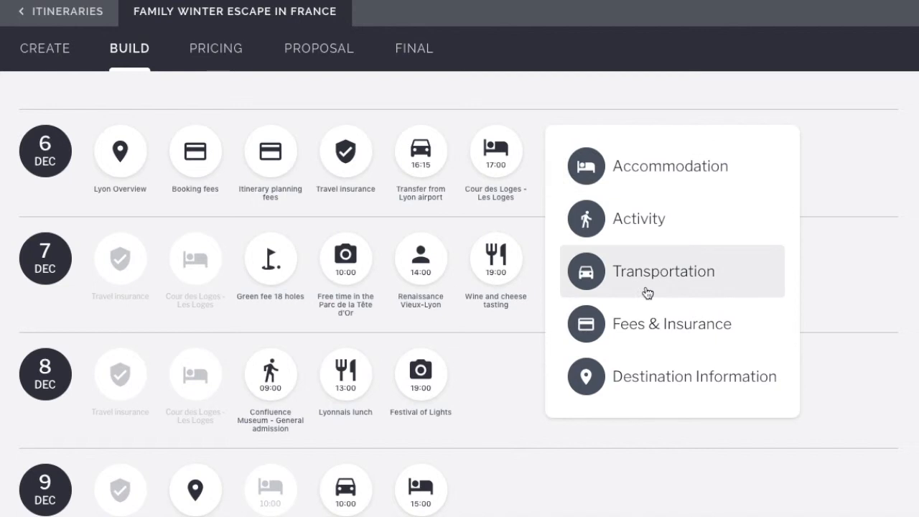
click(663, 271)
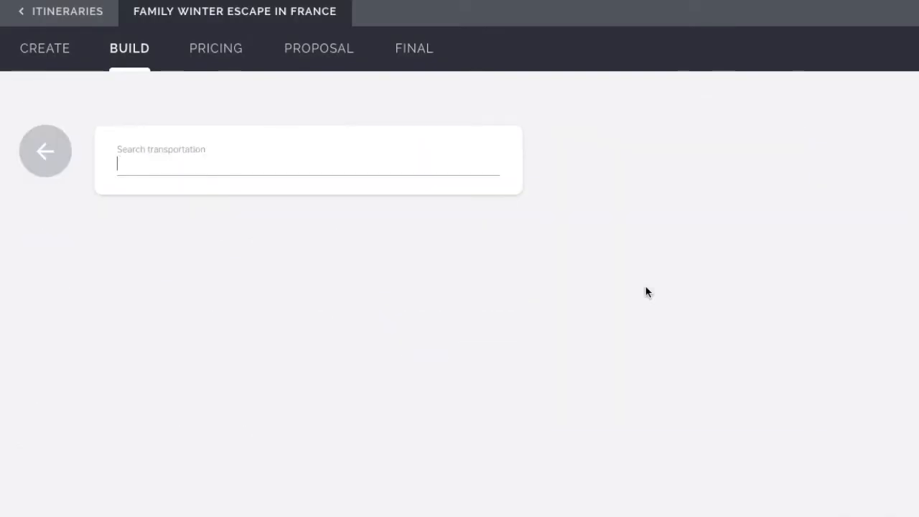
Search 'bri', choose British Airways London to Lyon for one adult and add it.
text(bri)
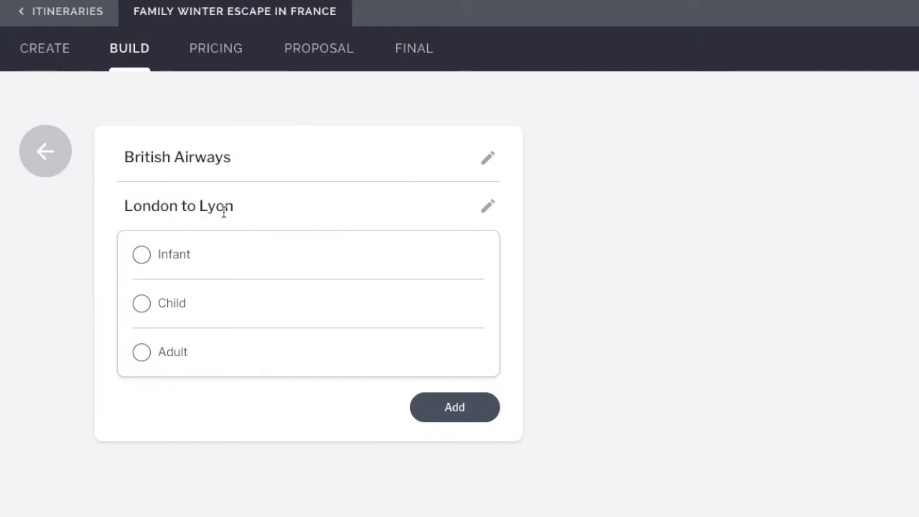
mouse_move(198, 358)
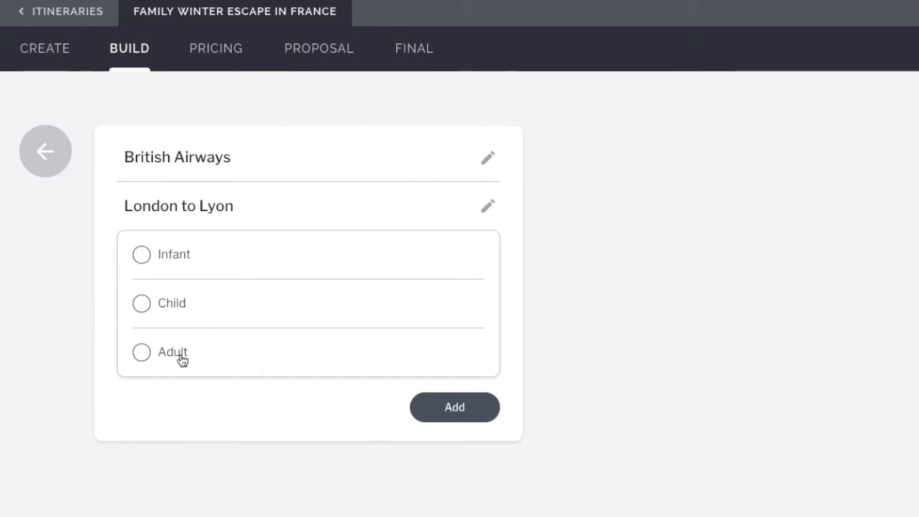
click(141, 351)
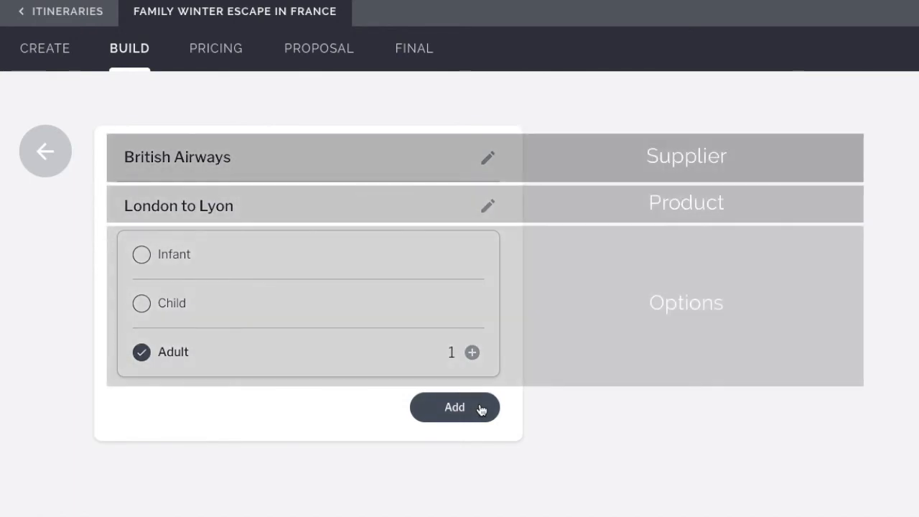
click(140, 352)
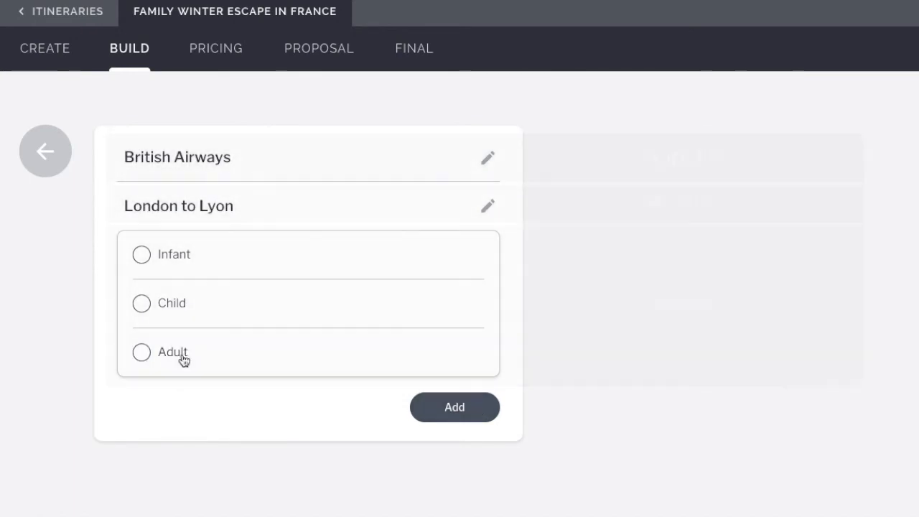
click(141, 351)
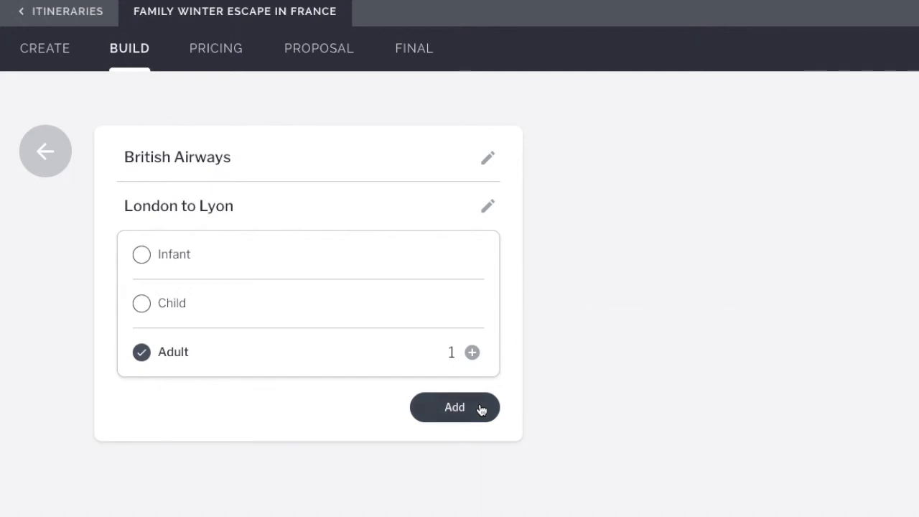
click(454, 408)
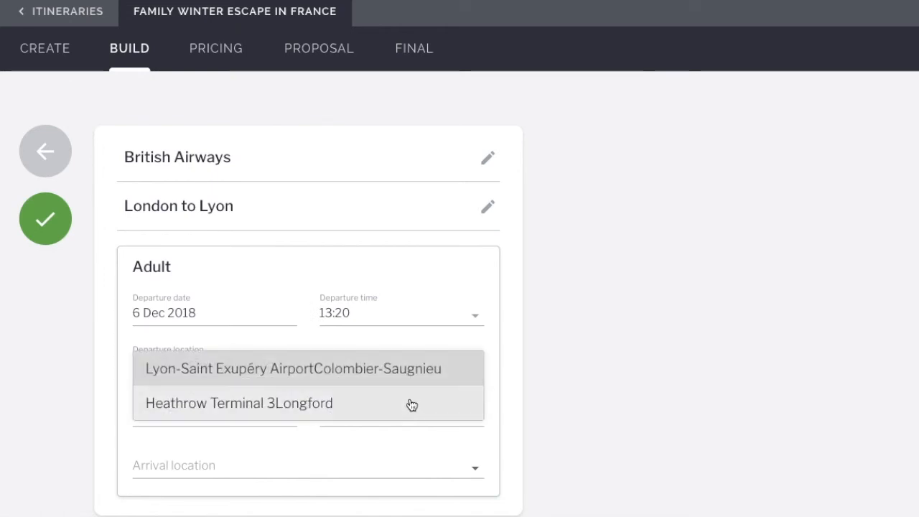
Set departure to Heathrow Terminal 3 and save the flight to 6 December.
click(238, 402)
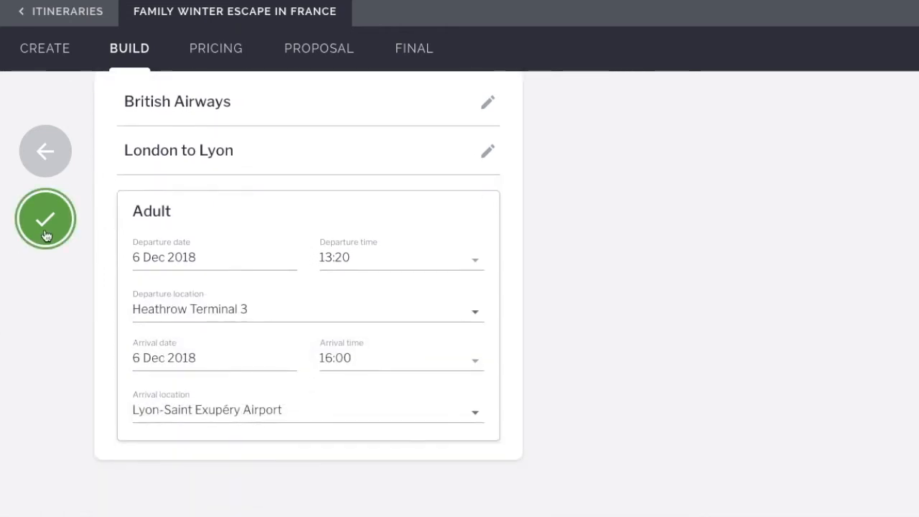
click(46, 218)
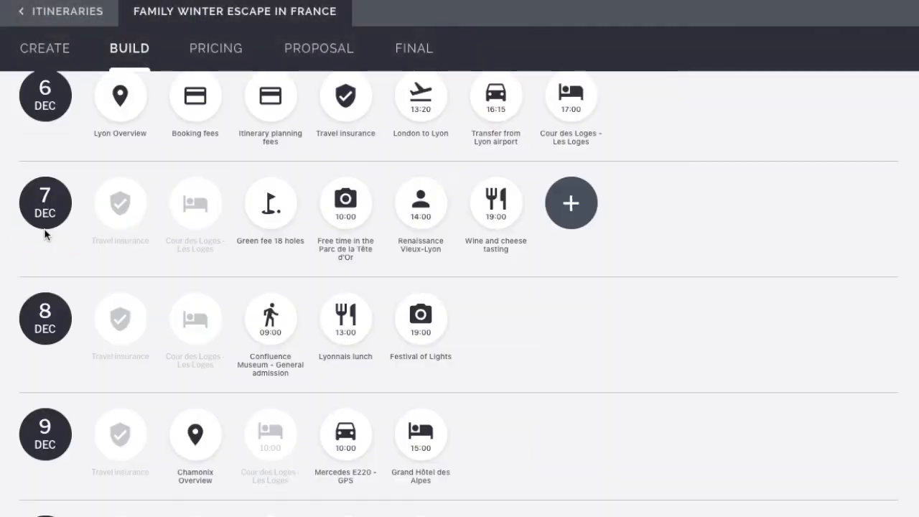
mouse_move(553, 337)
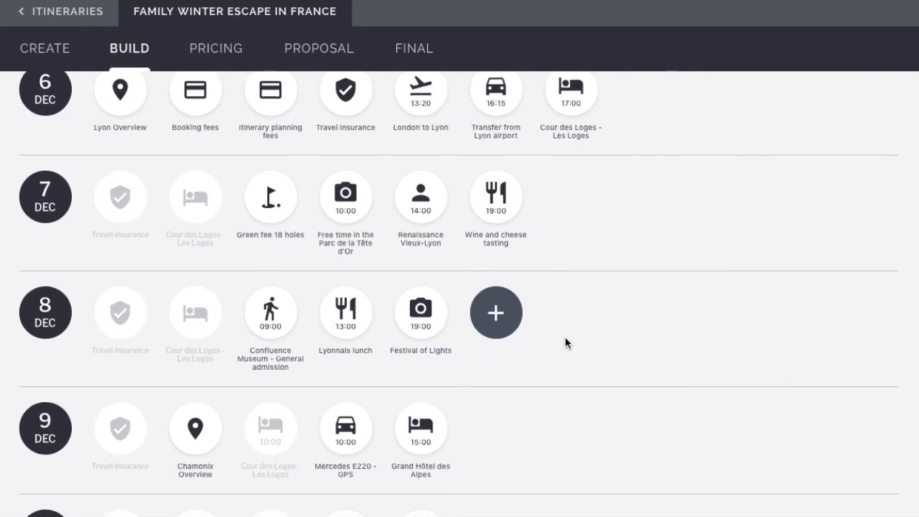
scroll(down, 3)
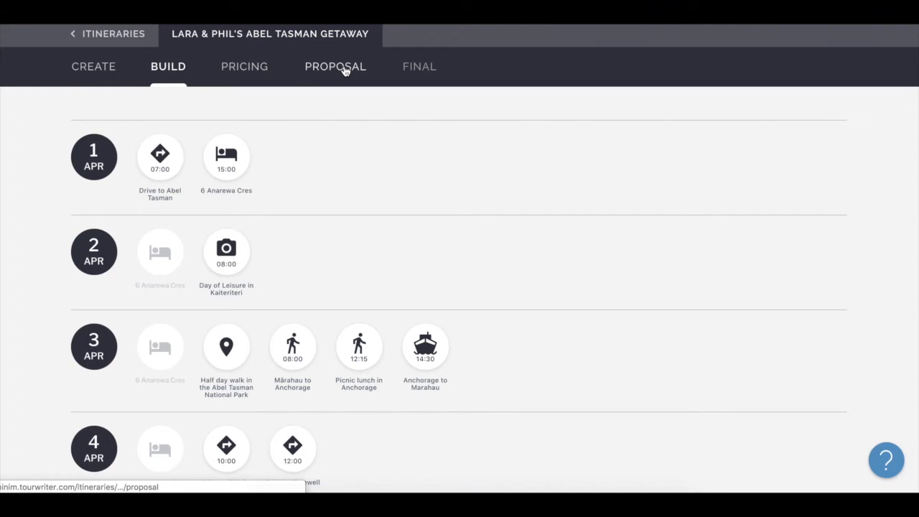
In the proposal, swap the Mārahau to Anchorage activity photo and add the company logo.
click(336, 66)
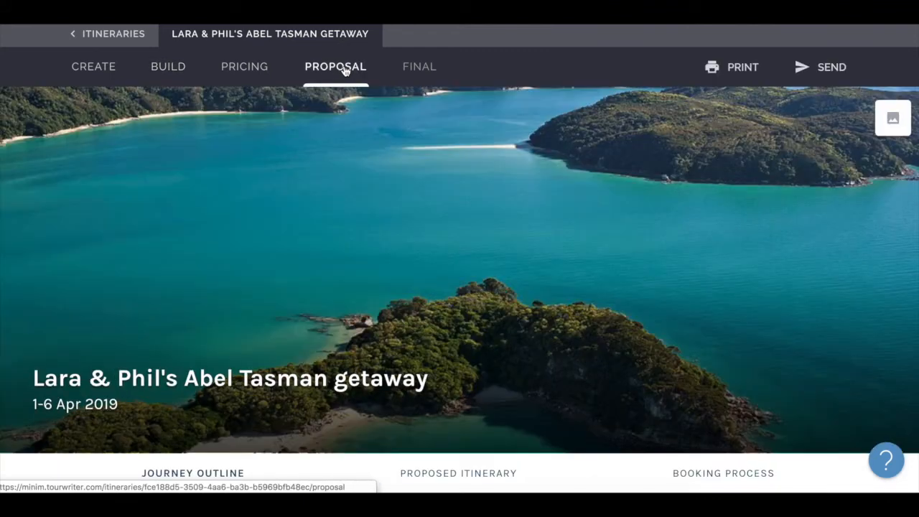
scroll(down, 3)
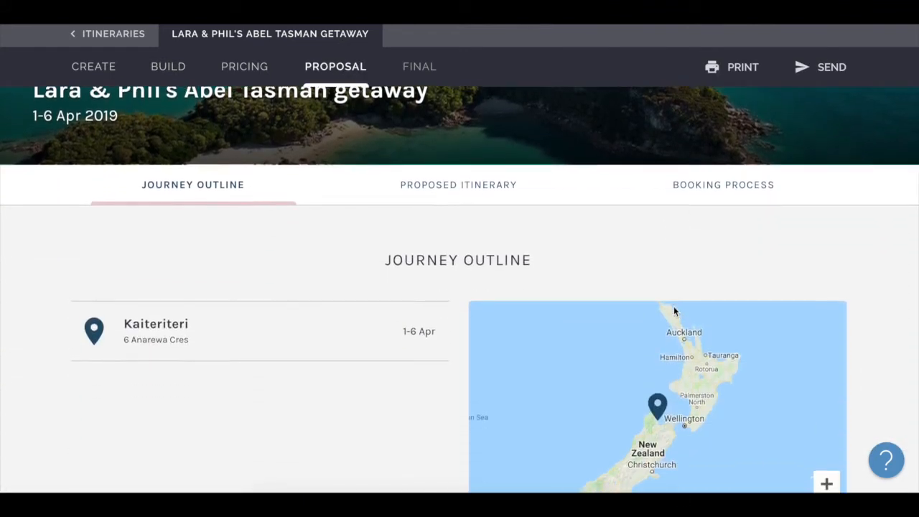
click(458, 184)
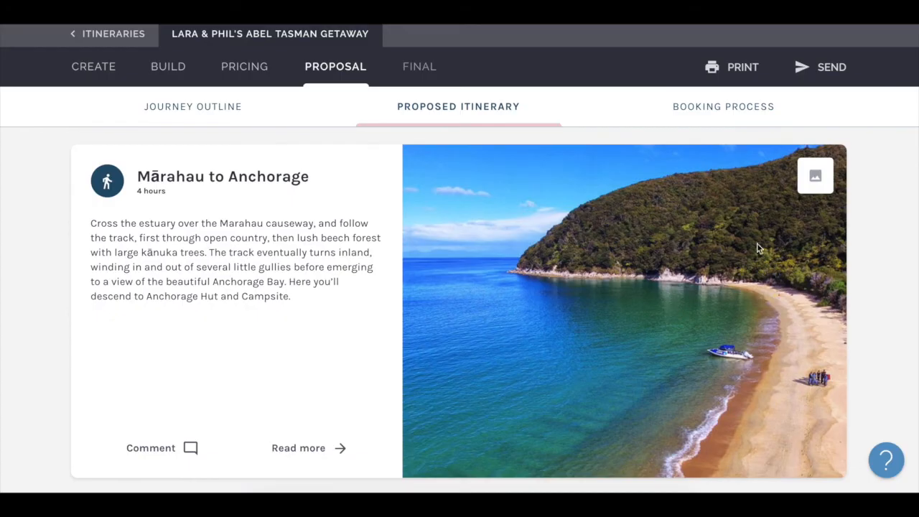
click(815, 175)
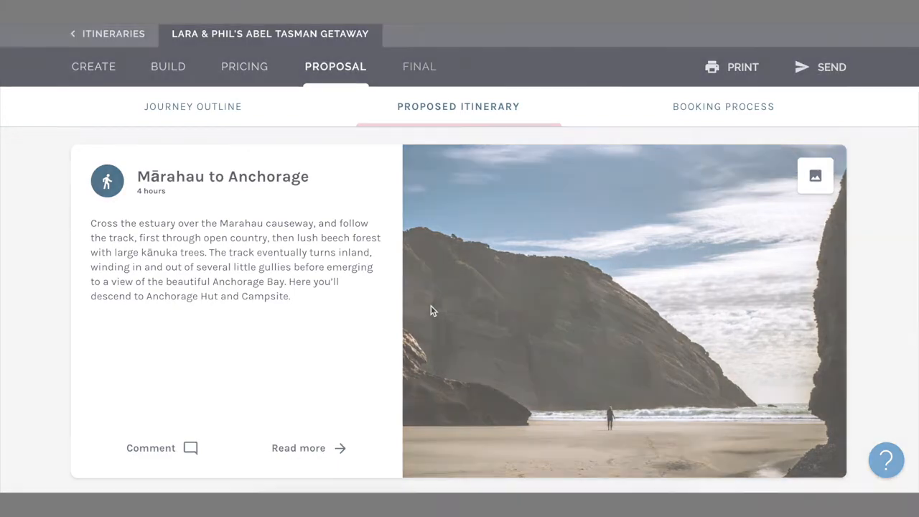
scroll(down, 3)
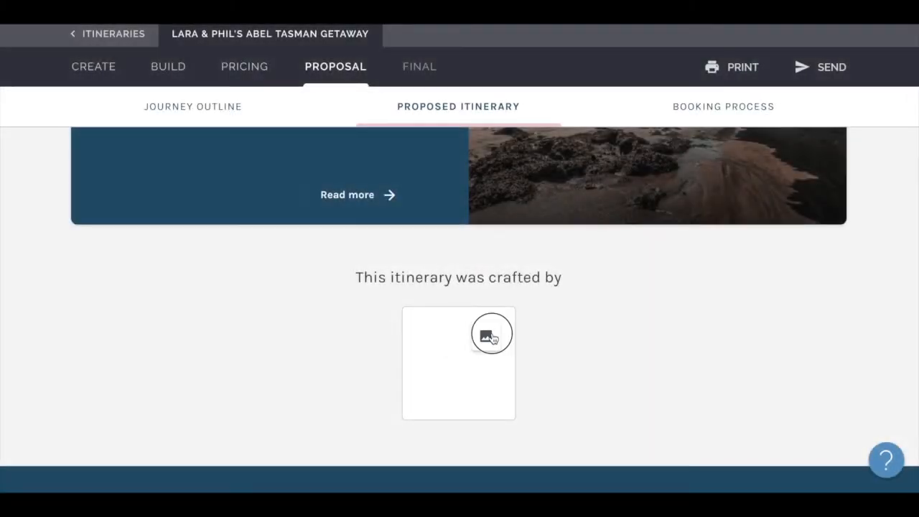
click(491, 333)
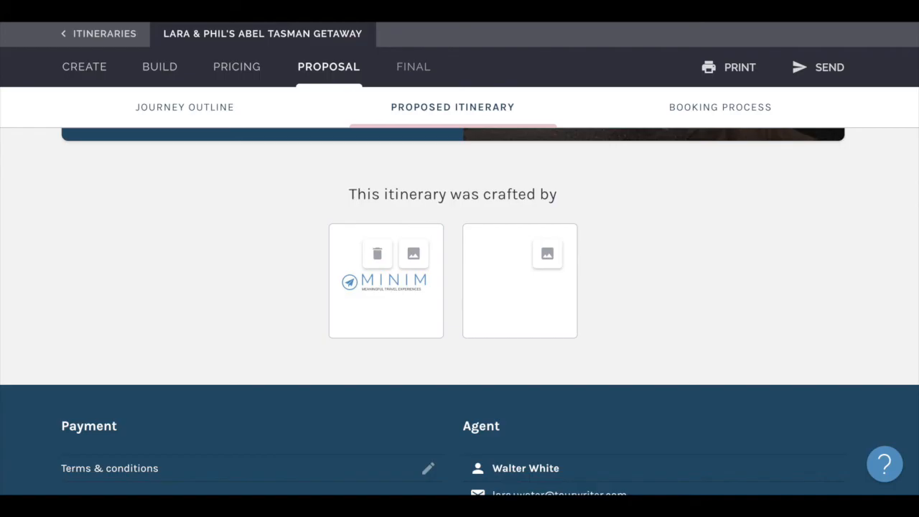
Send the itinerary to both travellers and bring up its print preview.
scroll(up, 3)
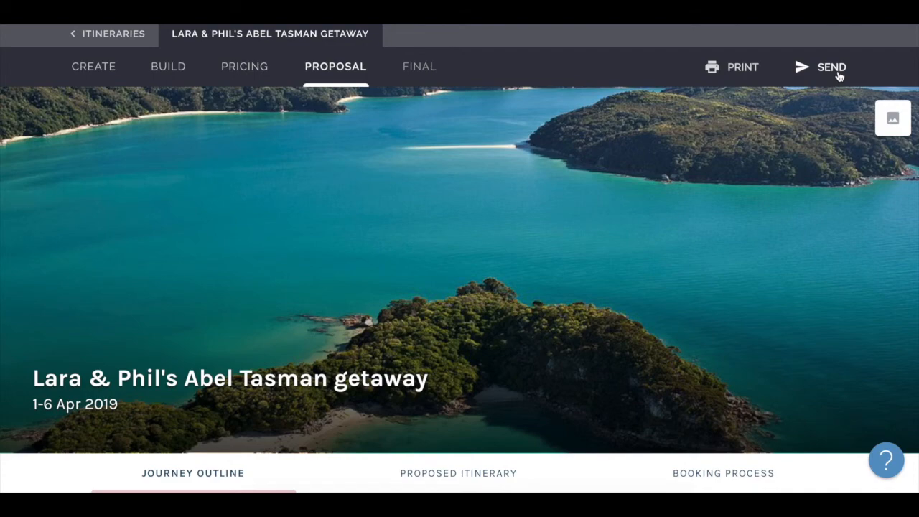
click(832, 68)
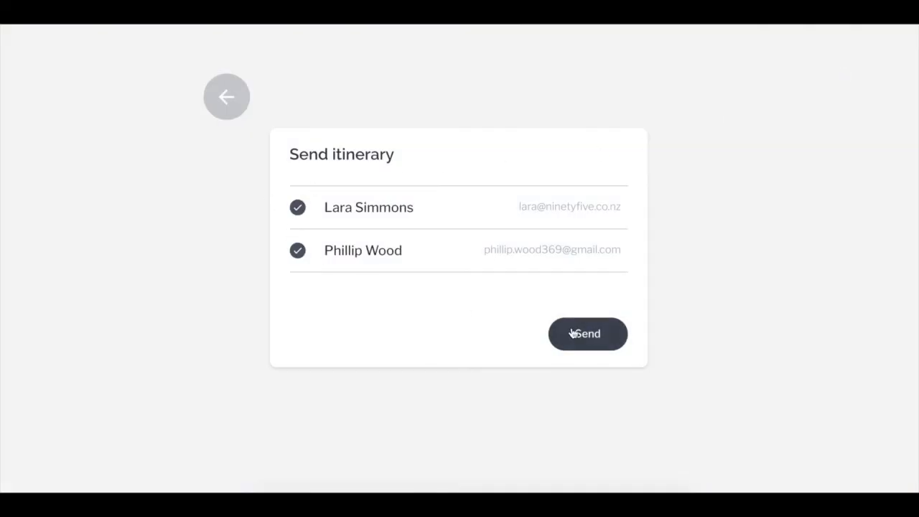
click(587, 333)
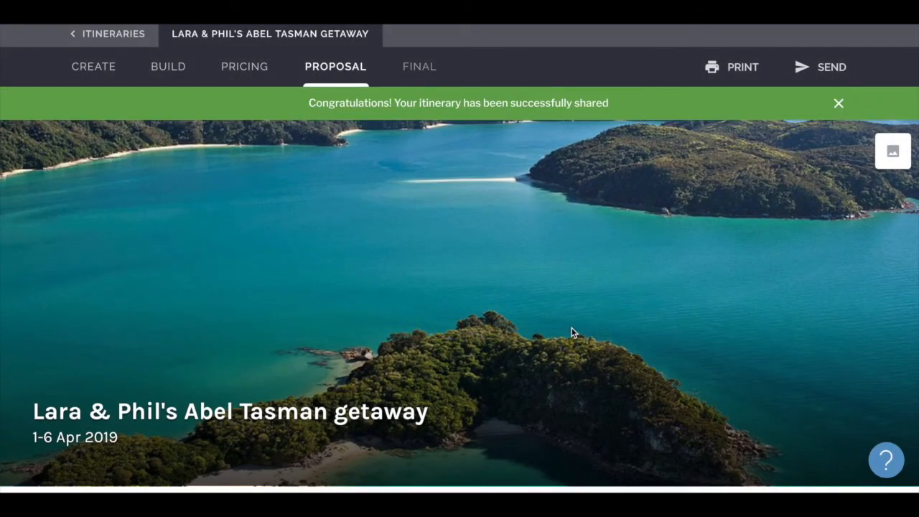
click(741, 67)
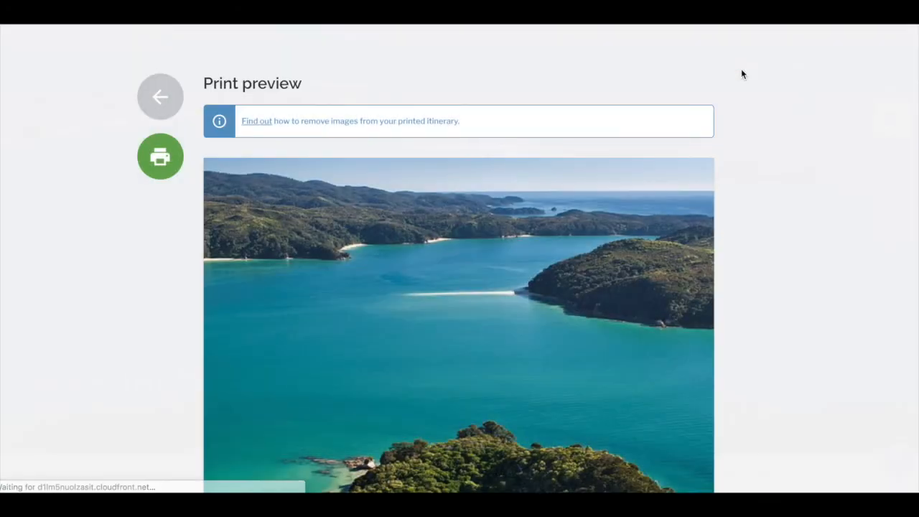